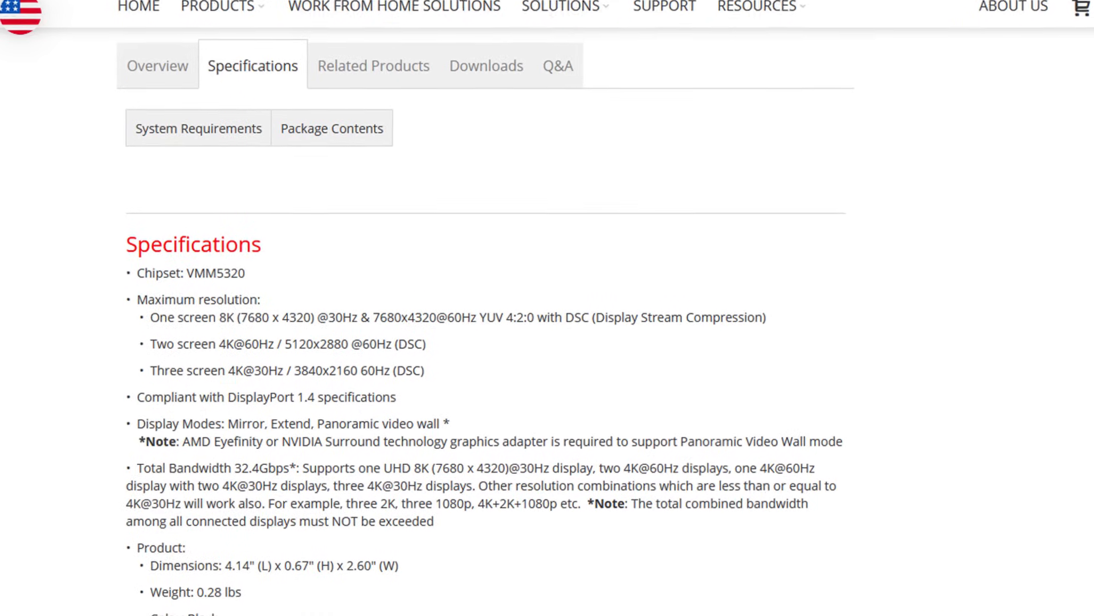
pyautogui.scroll(-3)
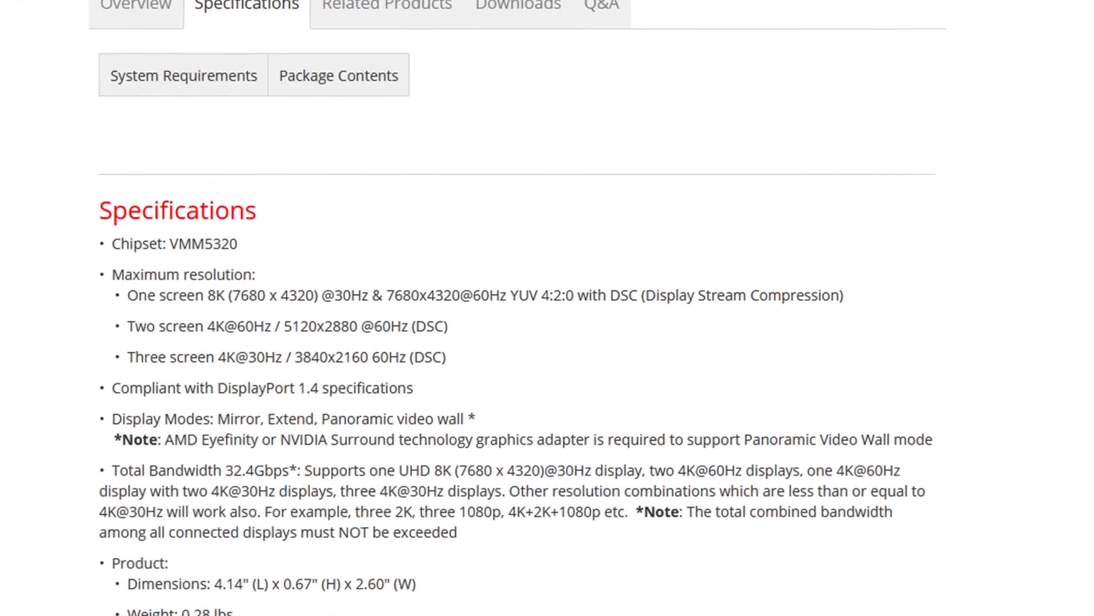
pyautogui.scroll(-3)
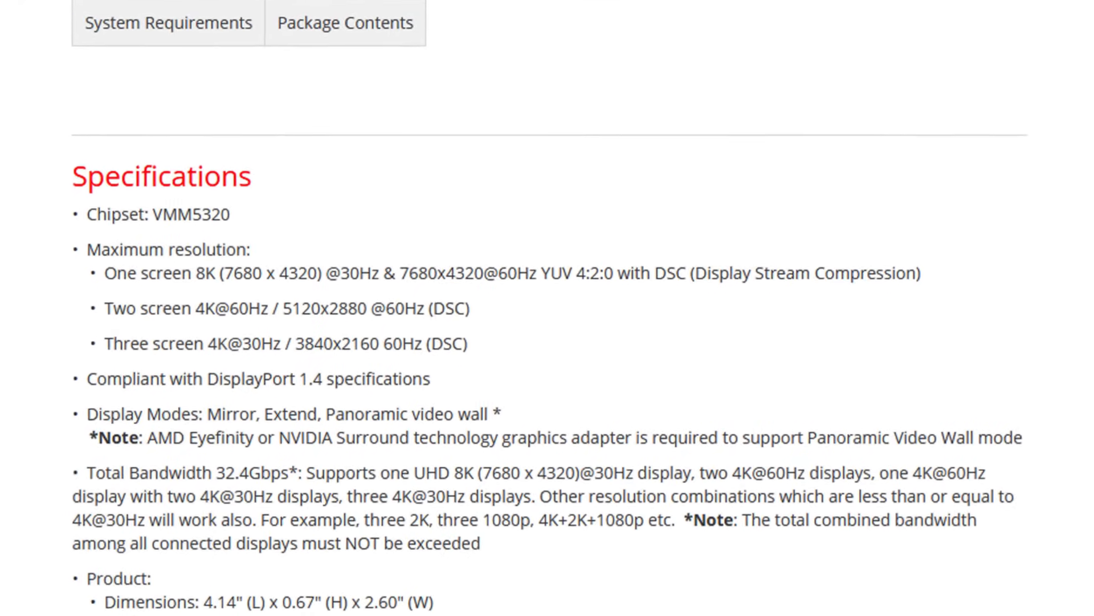